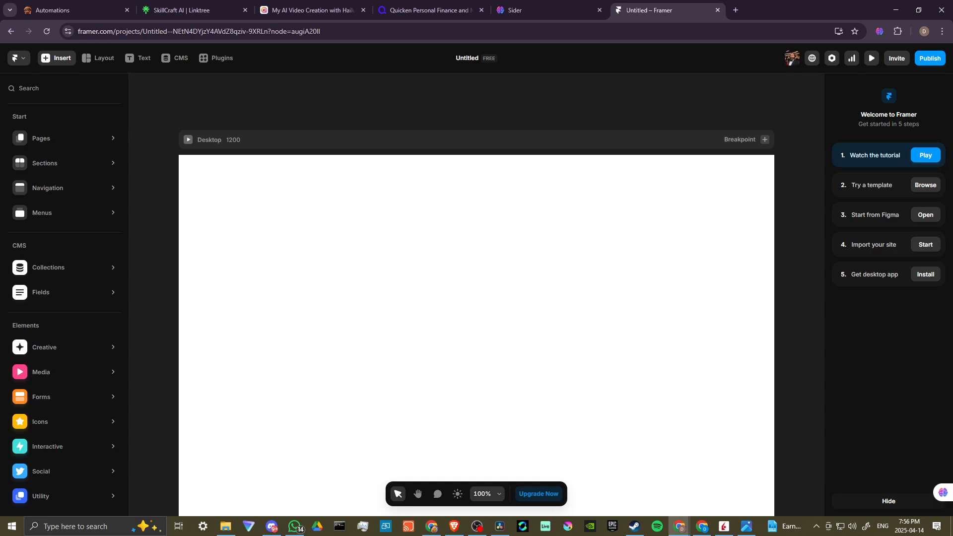
{"action": "mouse_move", "coordinate": [842, 423]}
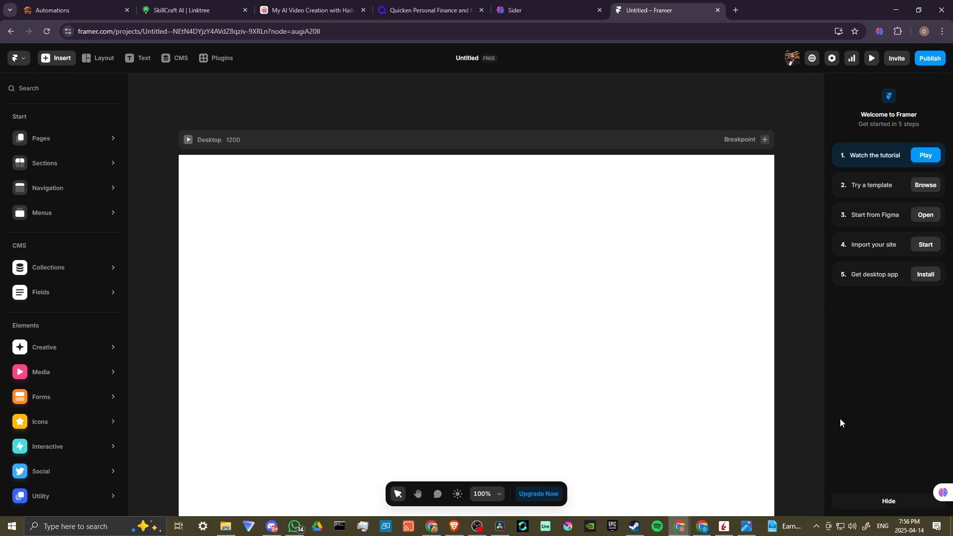
{"action": "mouse_move", "coordinate": [837, 419]}
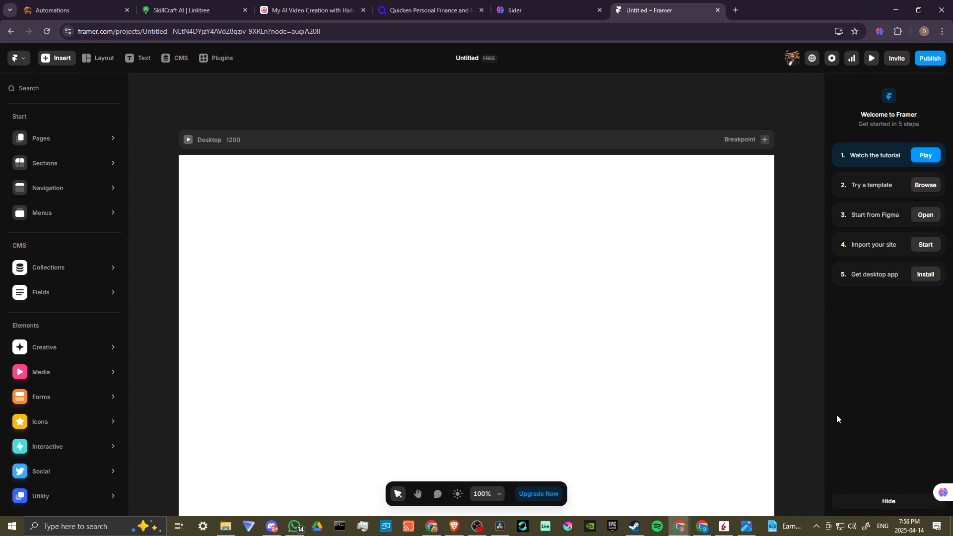
{"action": "mouse_move", "coordinate": [843, 422]}
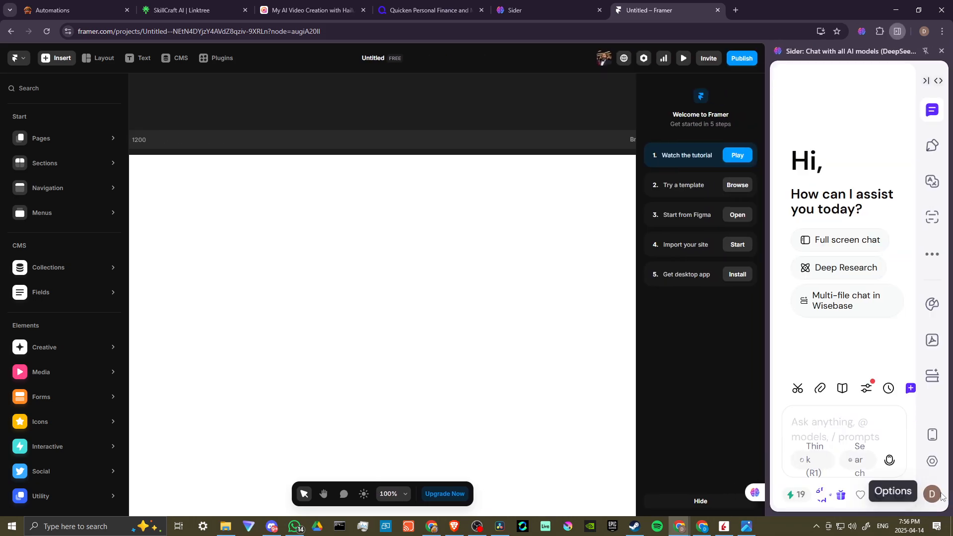
Ask Sider 'How to Link to Email on Framer' and expand the reply to full-page chat
{"action": "type", "text": "How to Link to Email on Framer"}
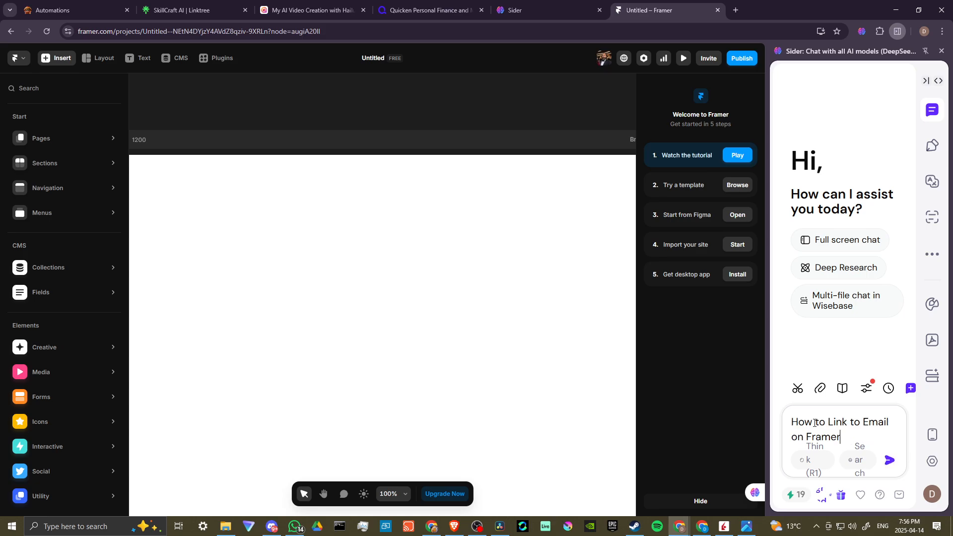
{"action": "left_click", "coordinate": [888, 460]}
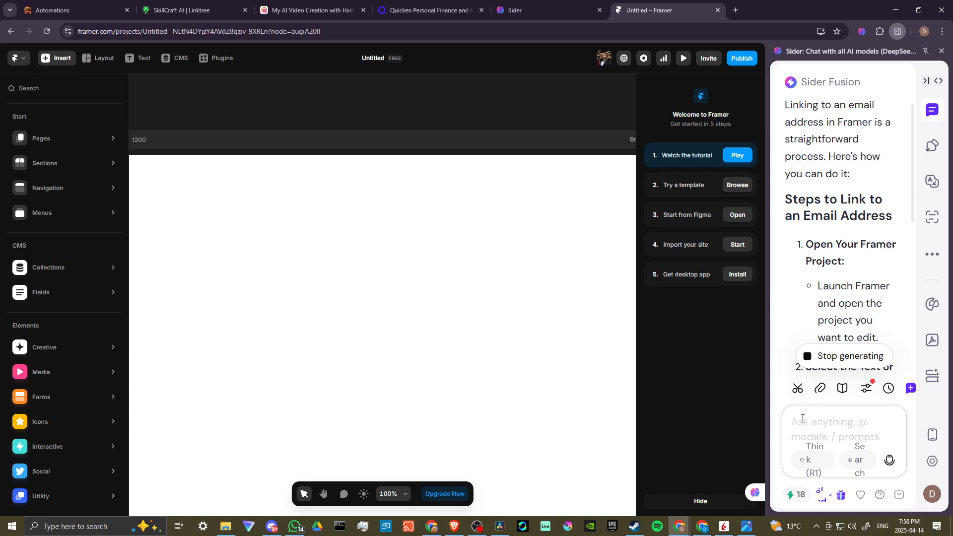
{"action": "mouse_move", "coordinate": [940, 81]}
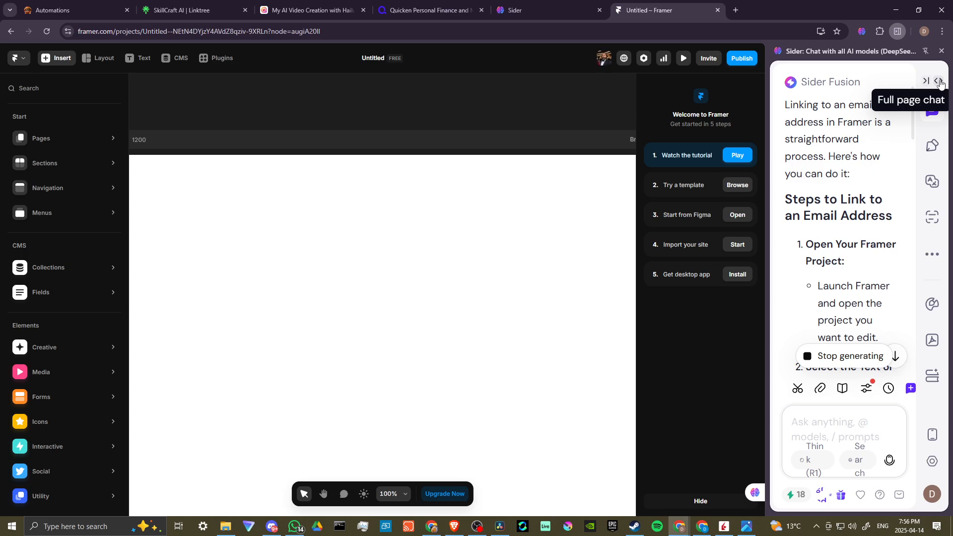
{"action": "left_click", "coordinate": [939, 81]}
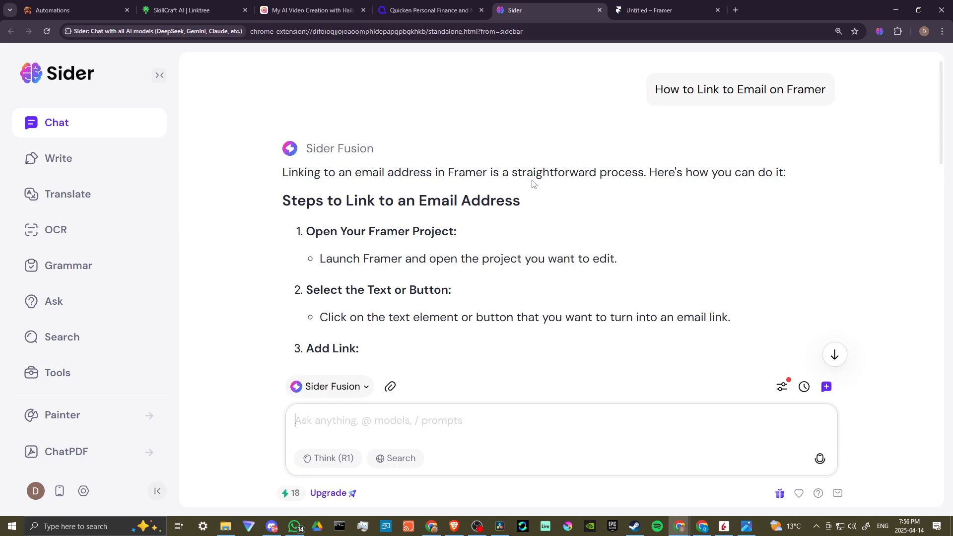
{"action": "scroll", "scroll_direction": "down", "scroll_amount": 3}
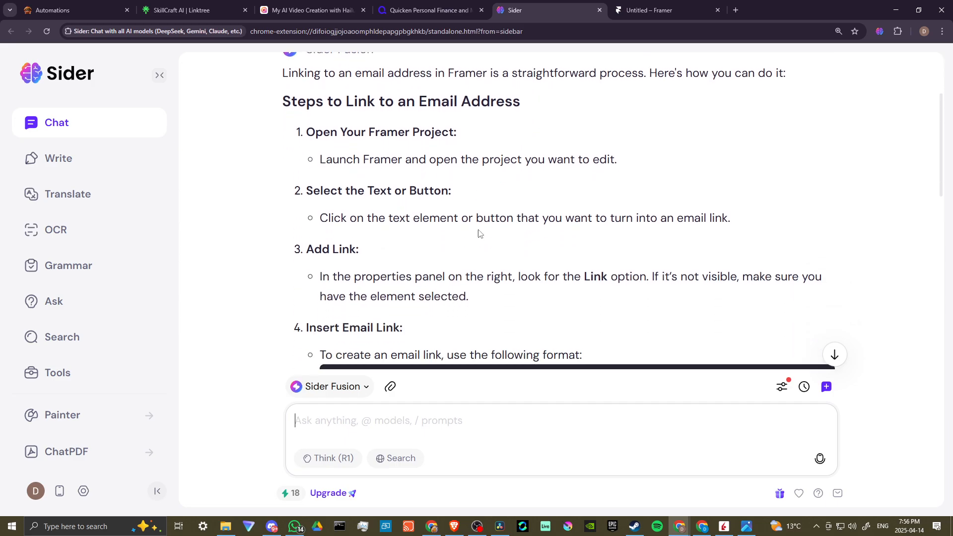
{"action": "mouse_move", "coordinate": [352, 189]}
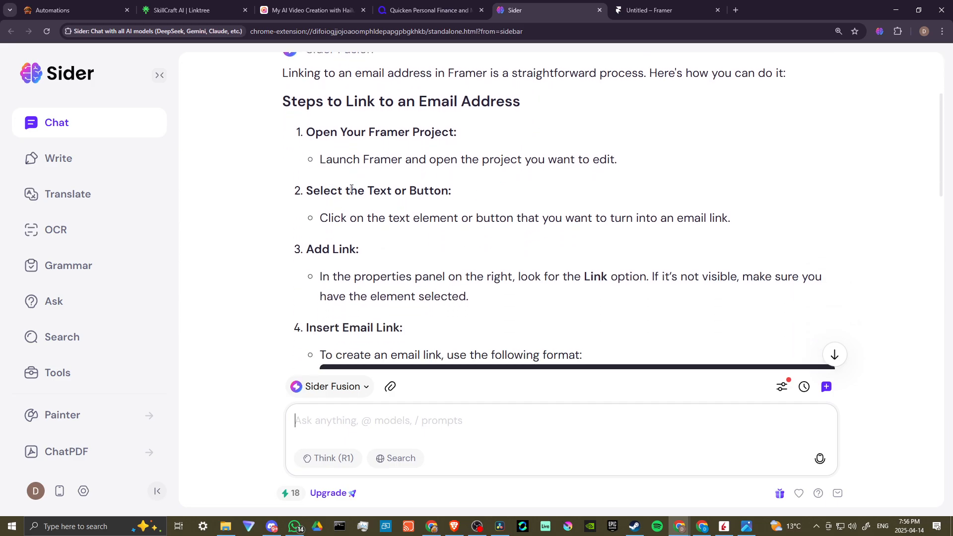
{"action": "scroll", "scroll_direction": "down", "scroll_amount": 3}
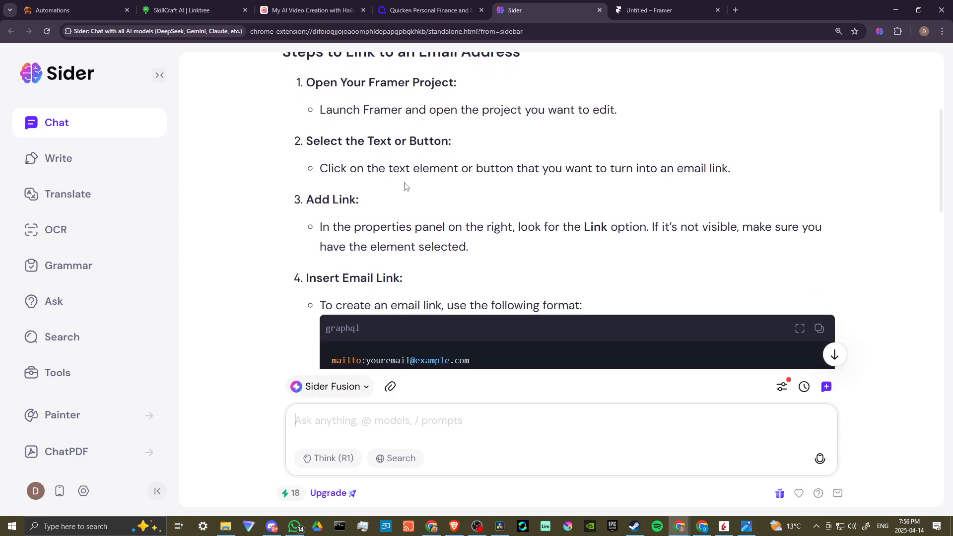
{"action": "mouse_move", "coordinate": [690, 169]}
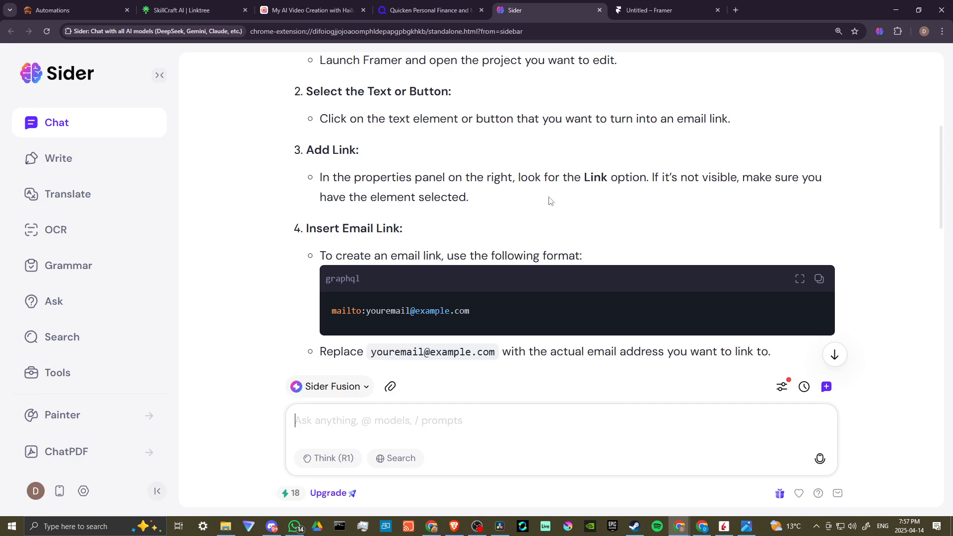
{"action": "scroll", "scroll_direction": "down", "scroll_amount": 3}
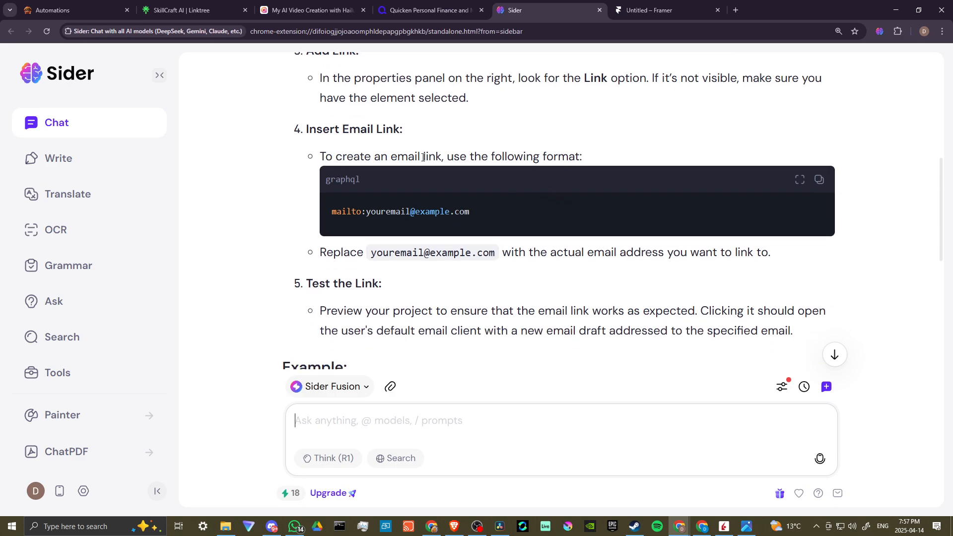
{"action": "mouse_move", "coordinate": [677, 296]}
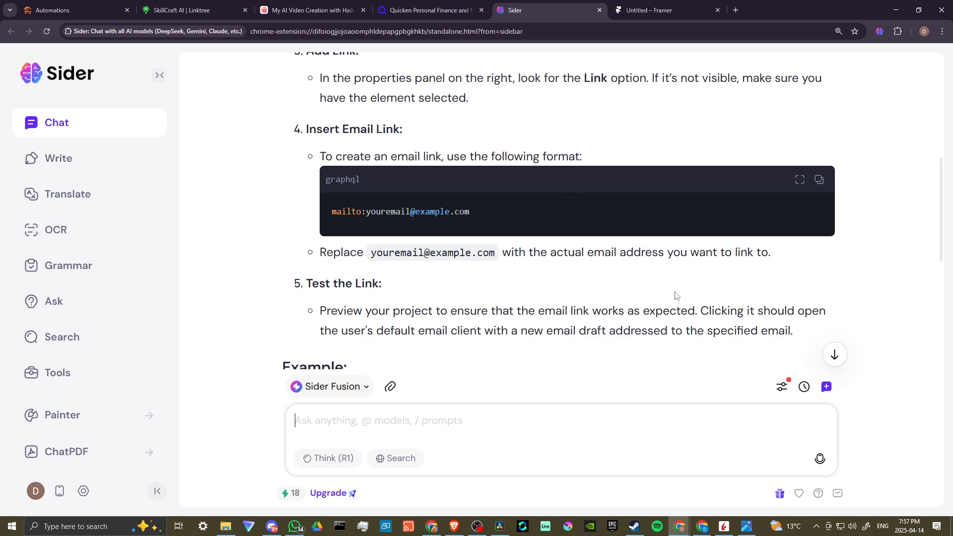
{"action": "mouse_move", "coordinate": [820, 180]}
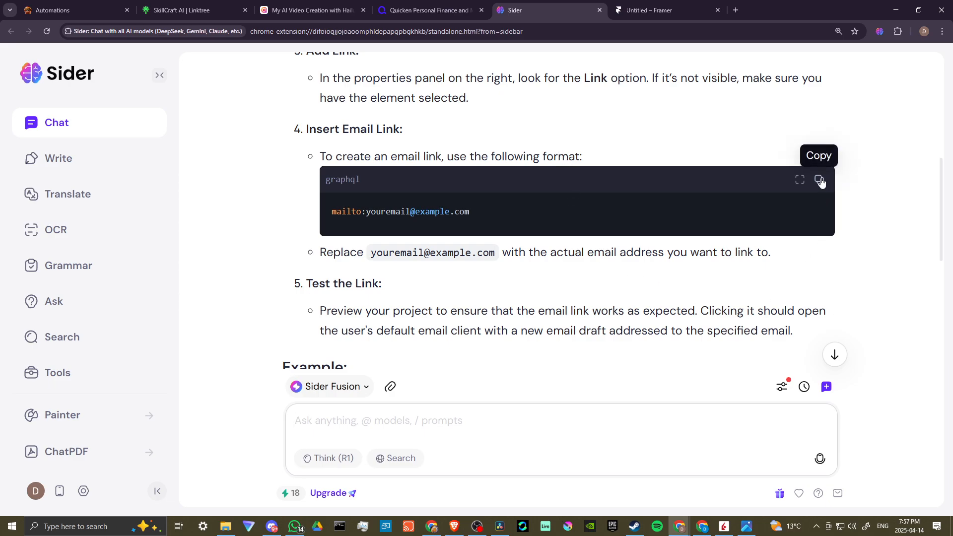
Read Sider's Additional Tips on mailto subject and body, then switch to the SkillCraft AI Linktree page
{"action": "scroll", "scroll_direction": "down", "scroll_amount": 3}
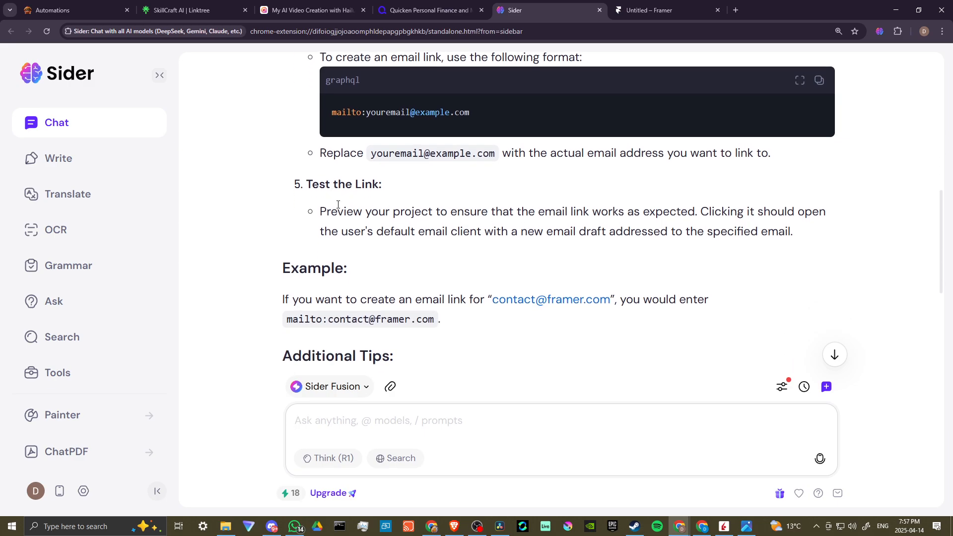
{"action": "mouse_move", "coordinate": [550, 209]}
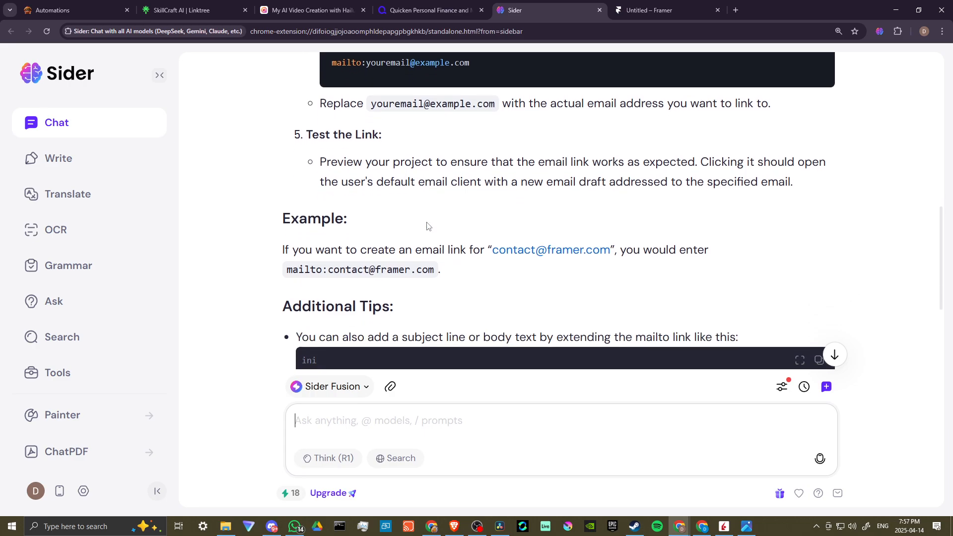
{"action": "scroll", "scroll_direction": "down", "scroll_amount": 3}
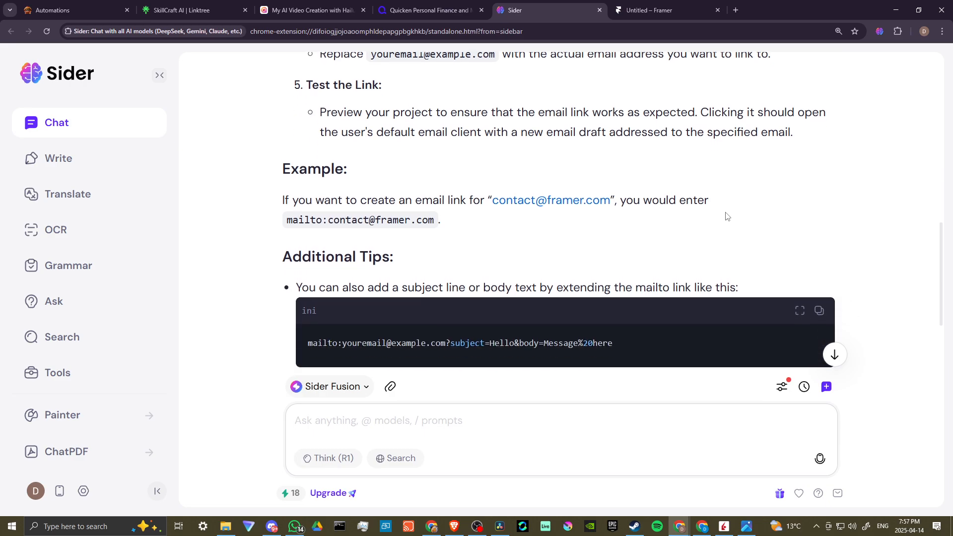
{"action": "mouse_move", "coordinate": [472, 233]}
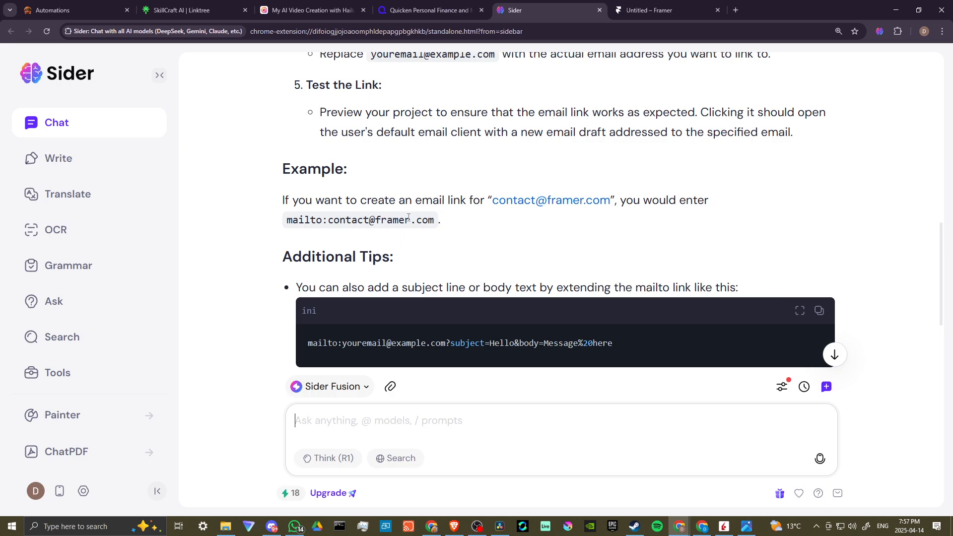
{"action": "scroll", "scroll_direction": "down", "scroll_amount": 3}
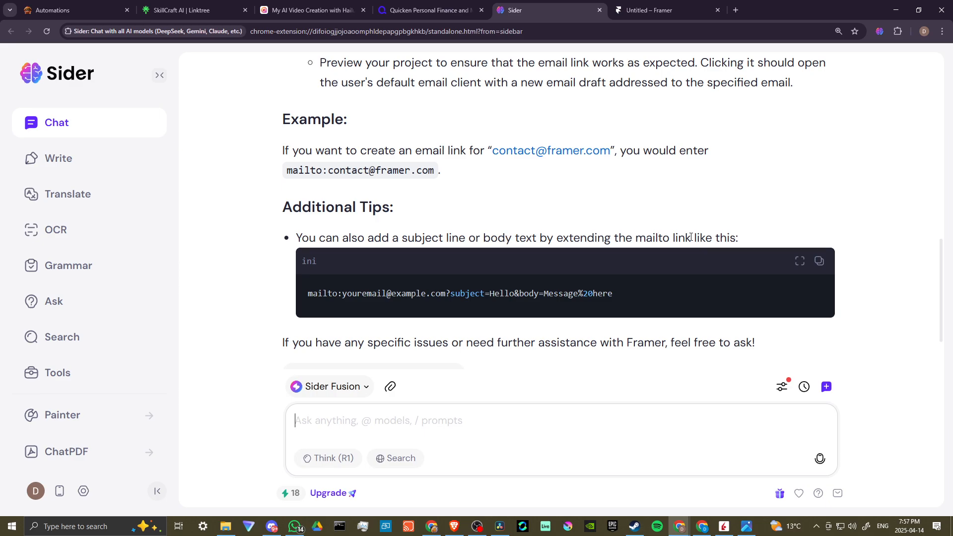
{"action": "mouse_move", "coordinate": [303, 273]}
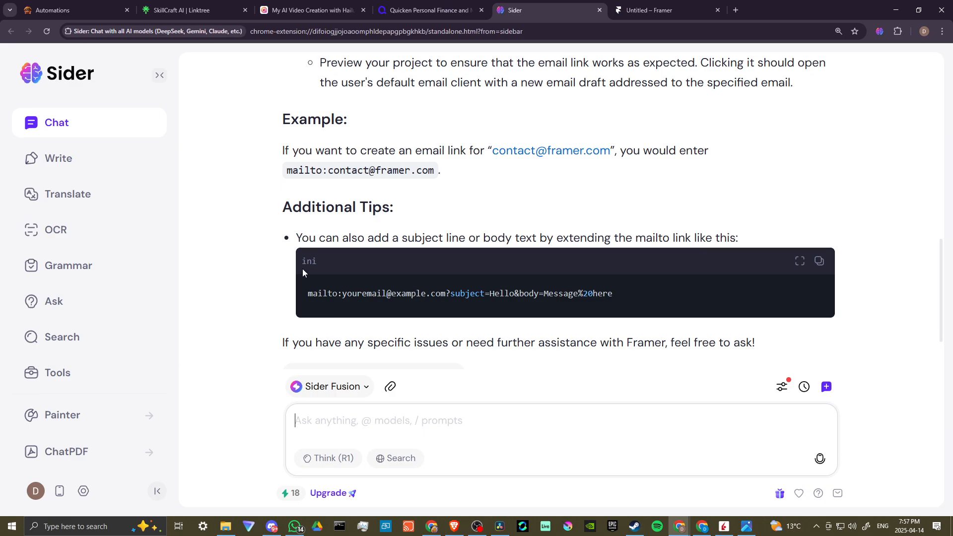
{"action": "mouse_move", "coordinate": [820, 261]}
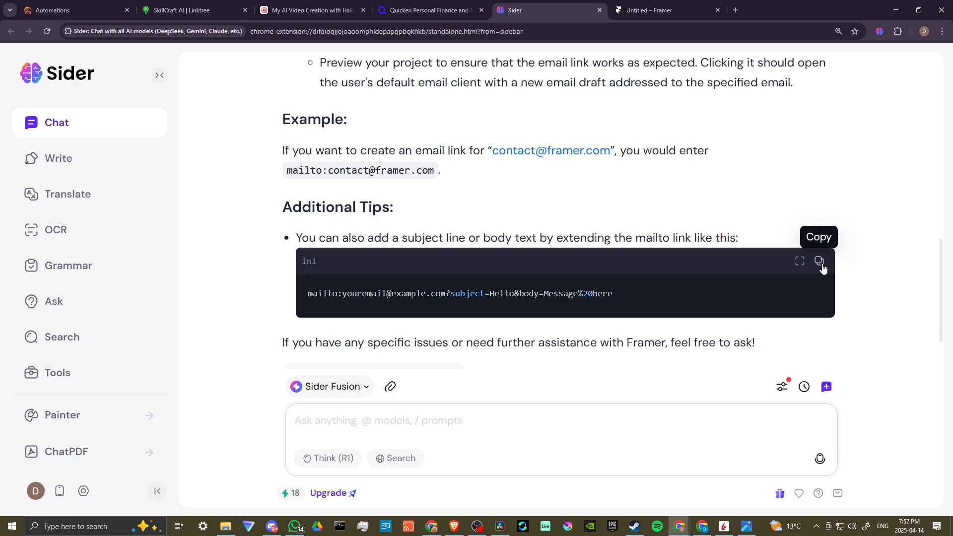
{"action": "scroll", "scroll_direction": "down", "scroll_amount": 3}
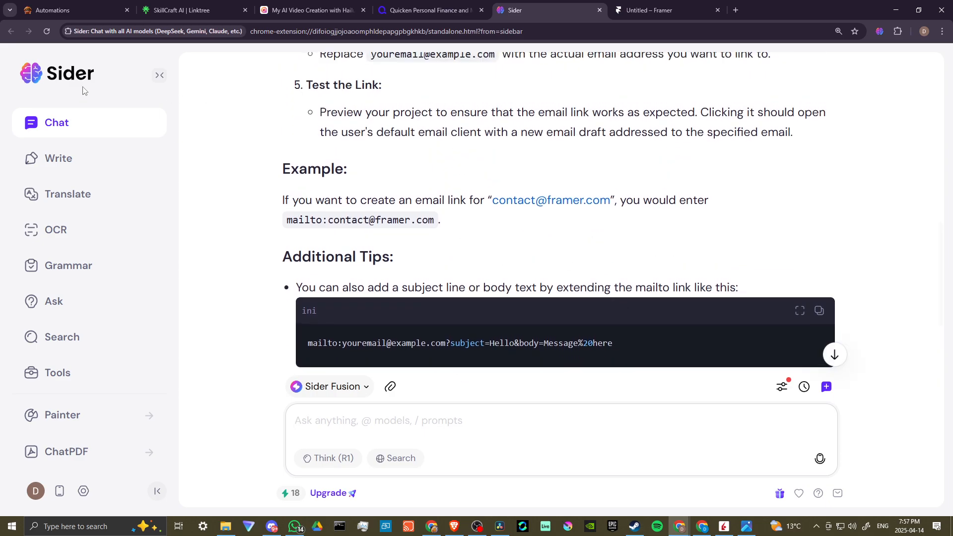
{"action": "mouse_move", "coordinate": [159, 75]}
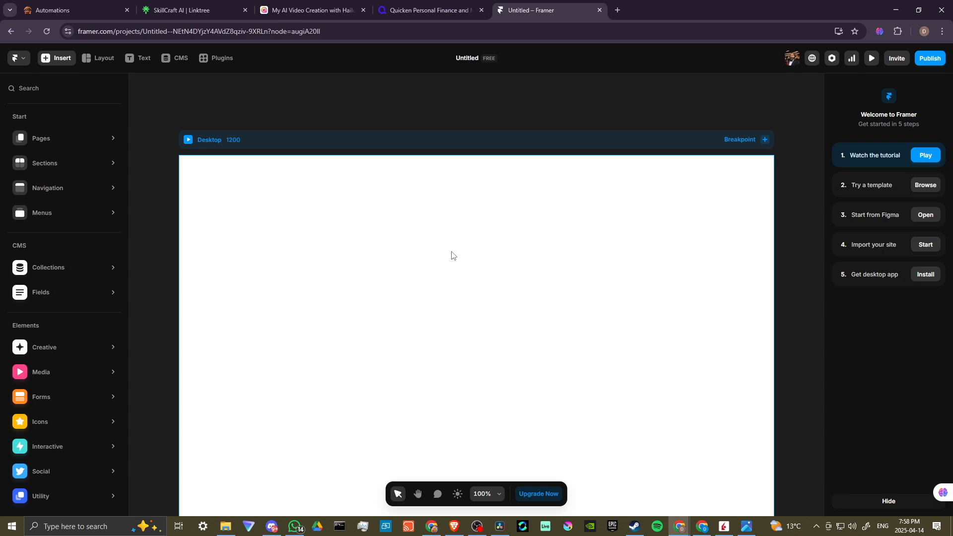
{"action": "mouse_move", "coordinate": [457, 257]}
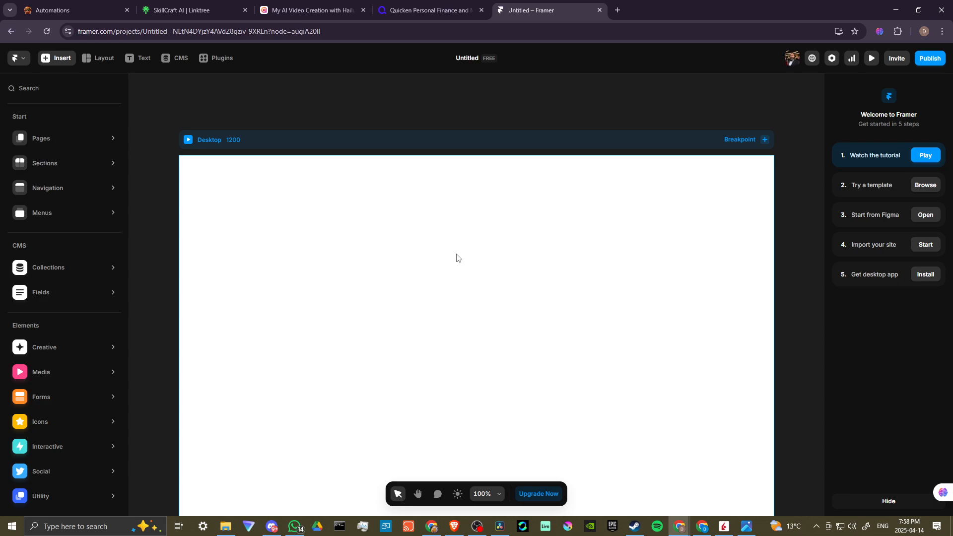
{"action": "left_click", "coordinate": [191, 10]}
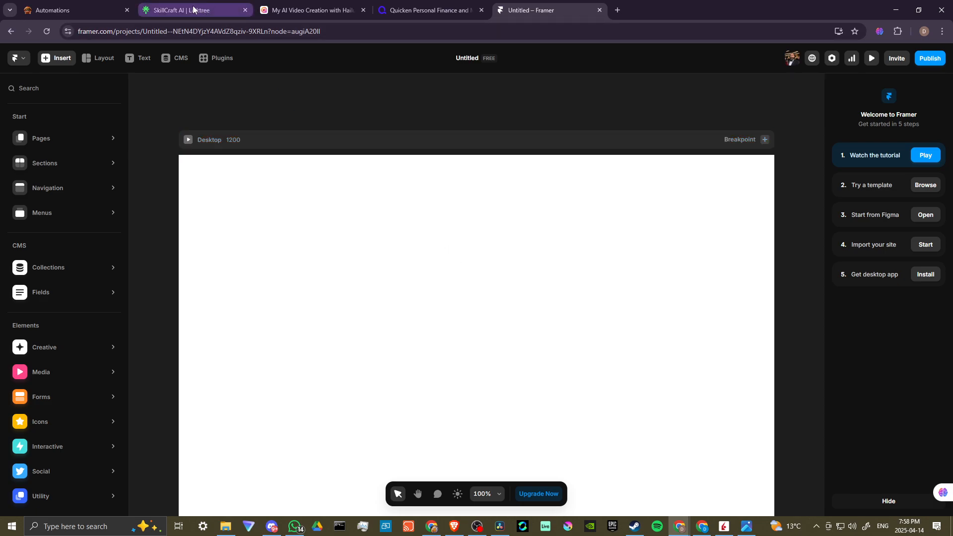
{"action": "left_click", "coordinate": [193, 10]}
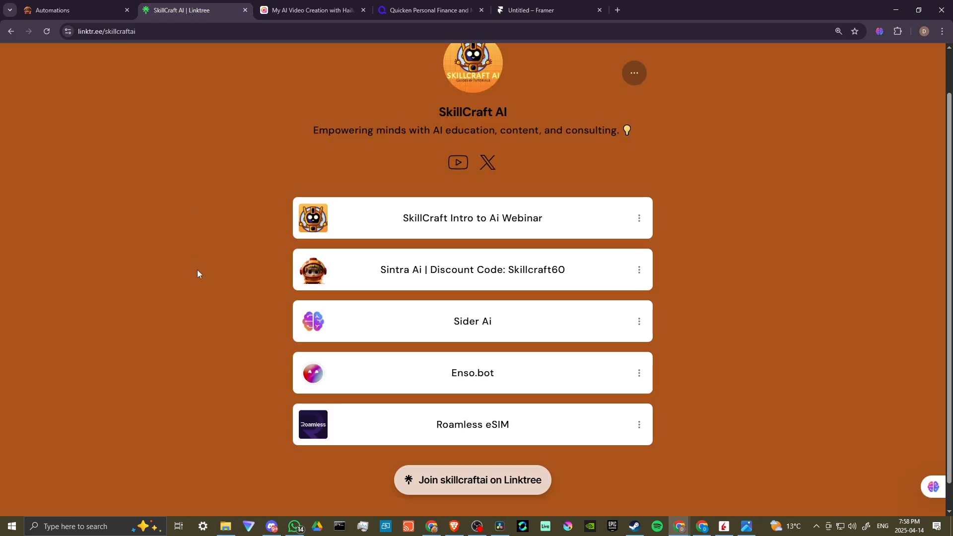
{"action": "left_click", "coordinate": [472, 321]}
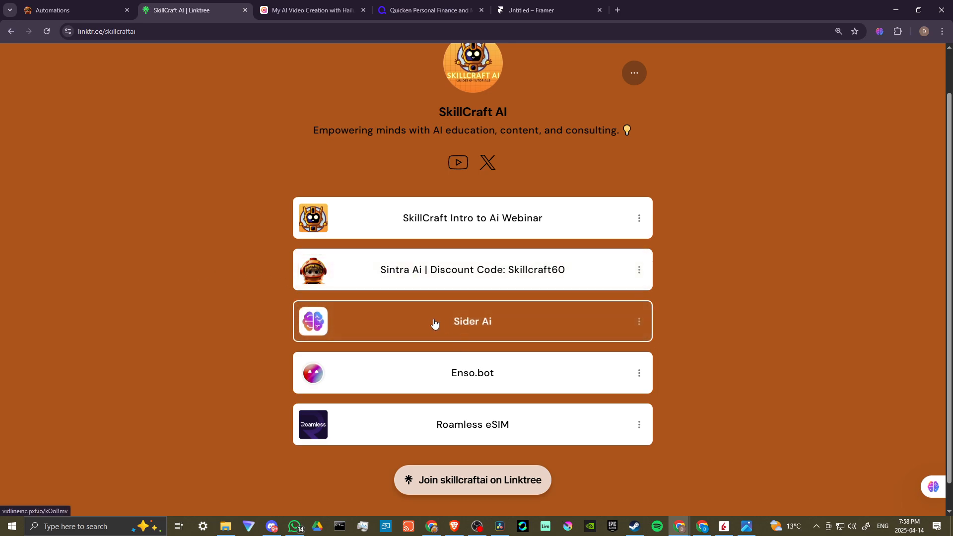
{"action": "mouse_move", "coordinate": [588, 324]}
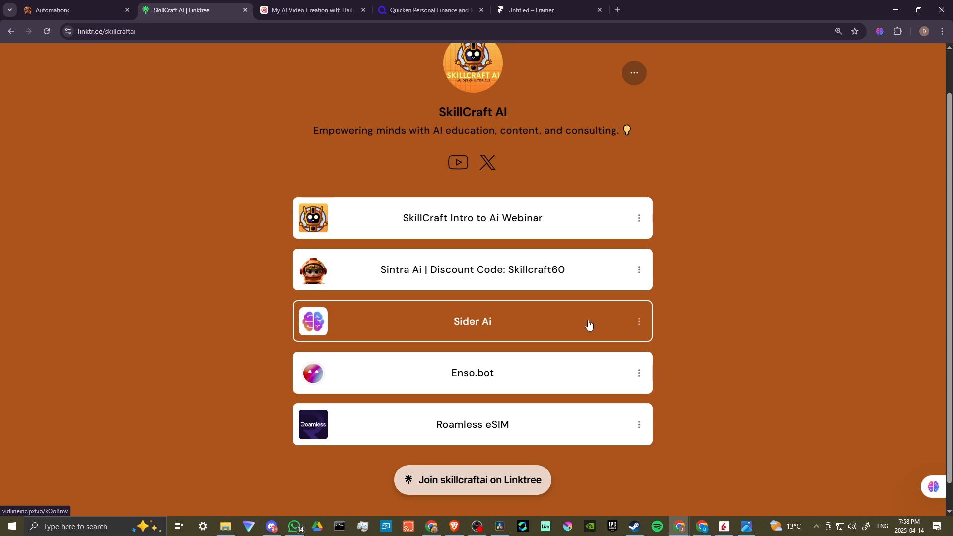